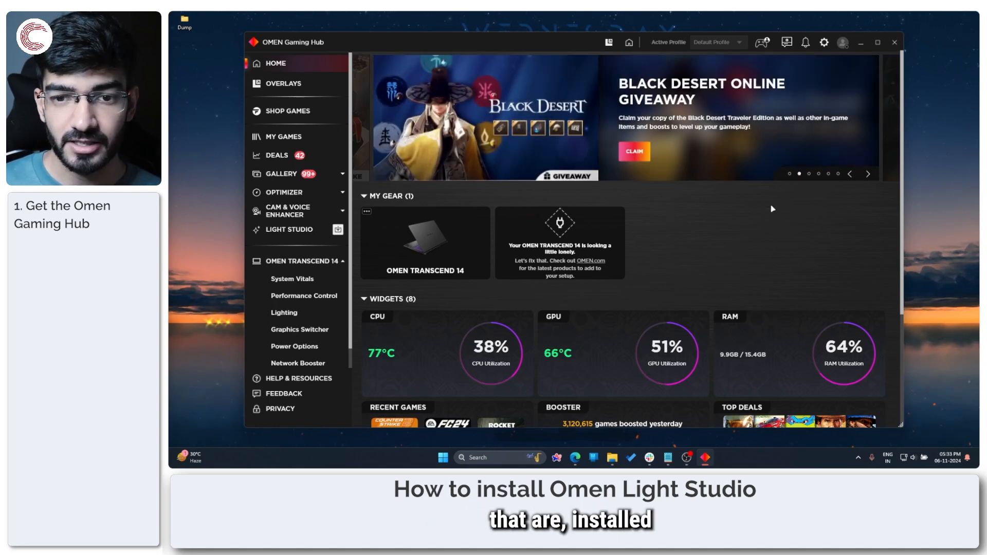
mouse_move(715, 219)
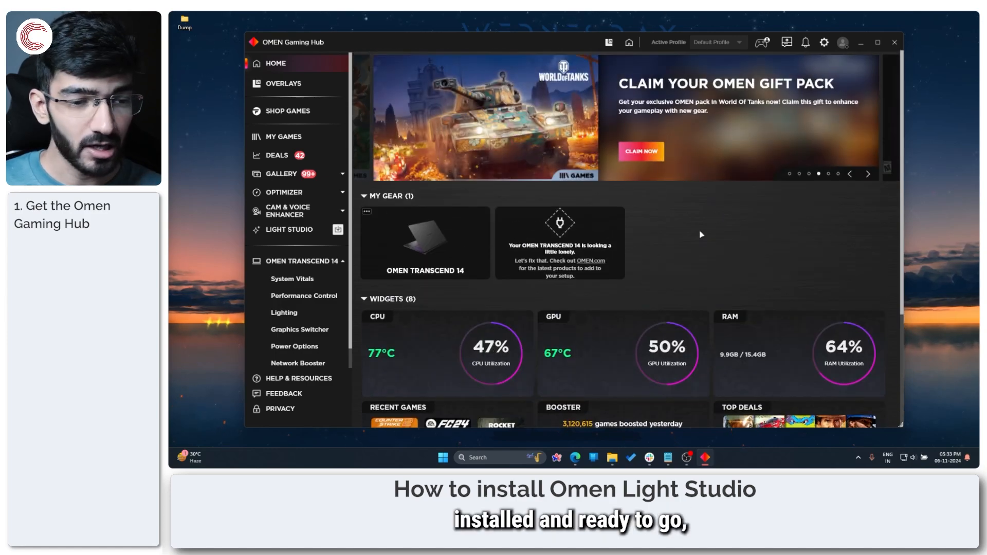
mouse_move(651, 243)
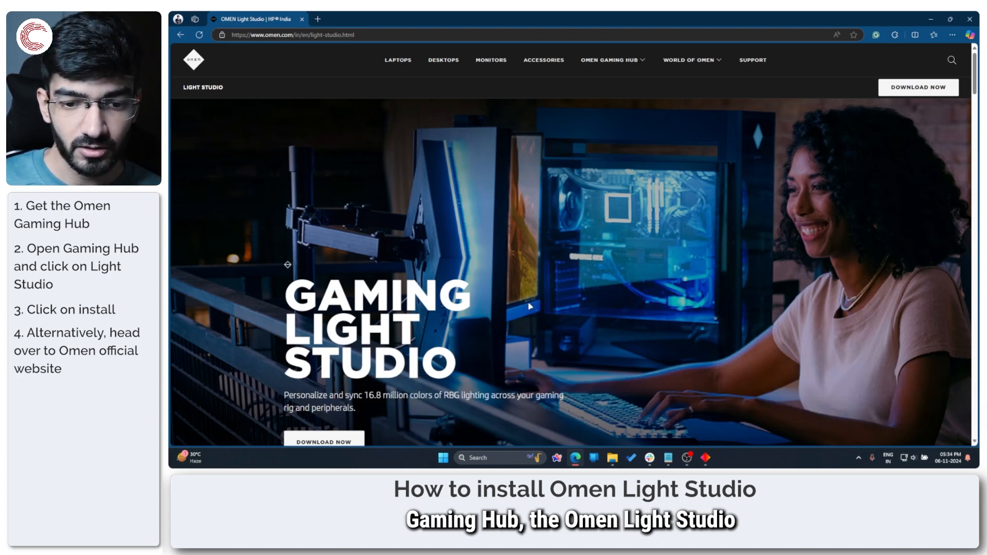
mouse_move(618, 249)
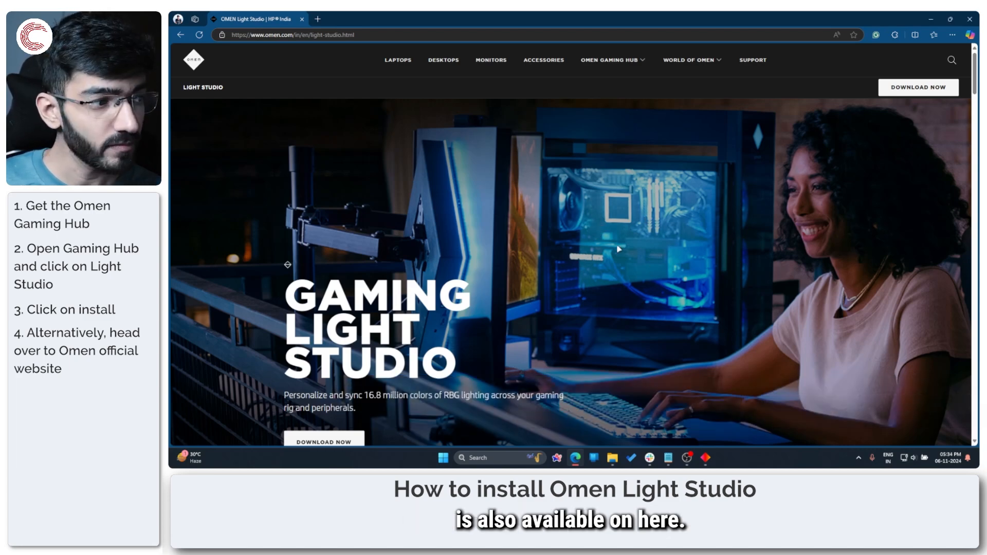
Scroll through the omen.com Light Studio page and back up to its Download Now introduction
scroll(down, 3)
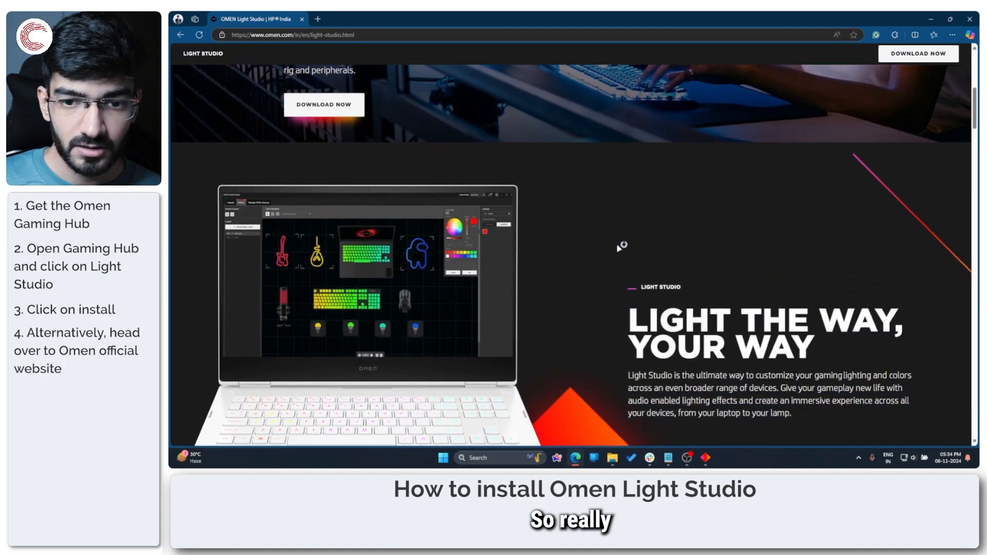
scroll(up, 3)
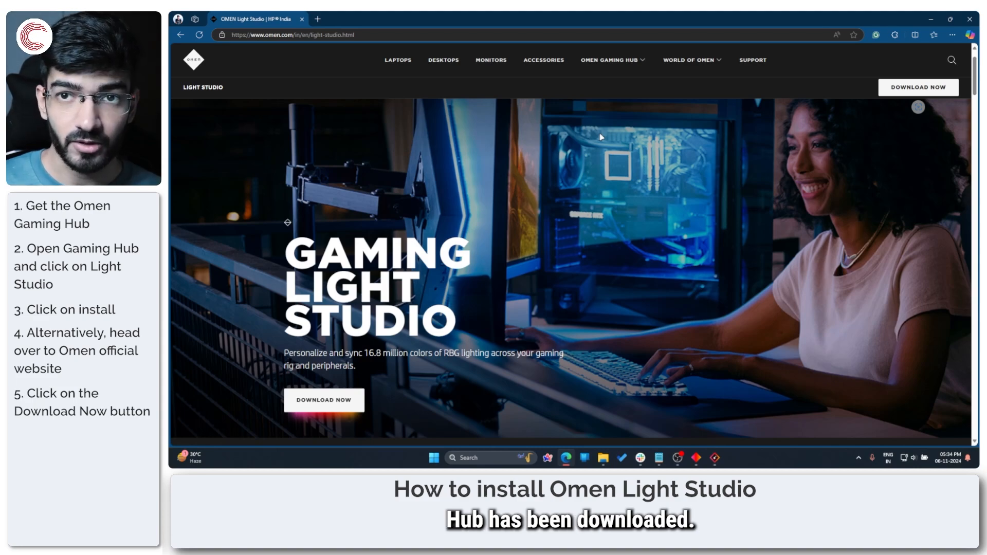
mouse_move(683, 236)
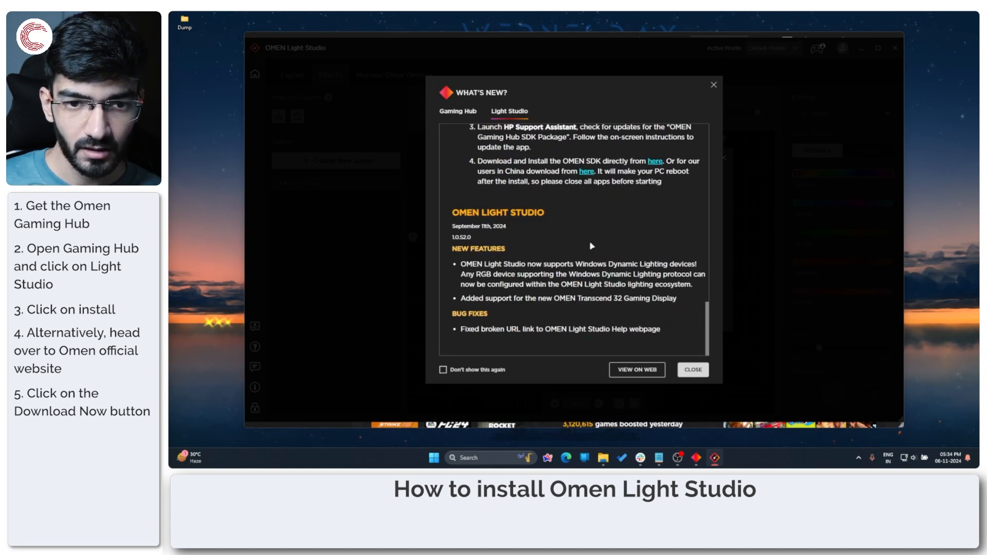
Close the what's-new notes with 'Don't show this again', then skip the tour to the Effects tab
click(443, 370)
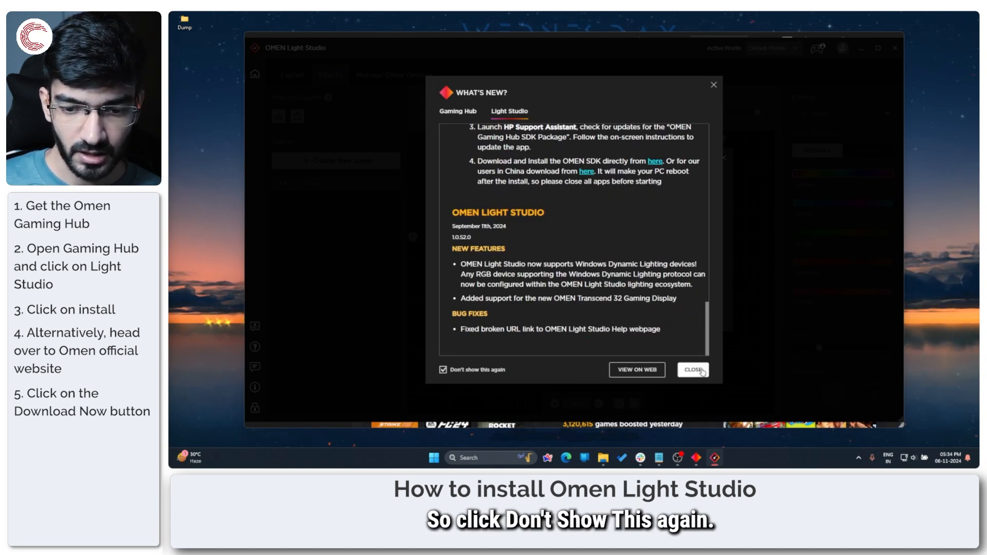
click(692, 371)
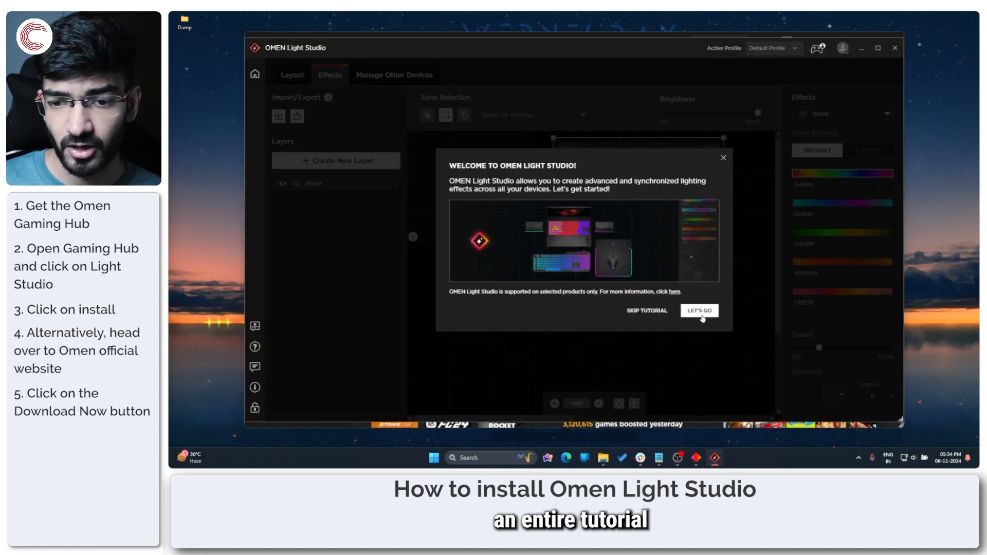
click(698, 311)
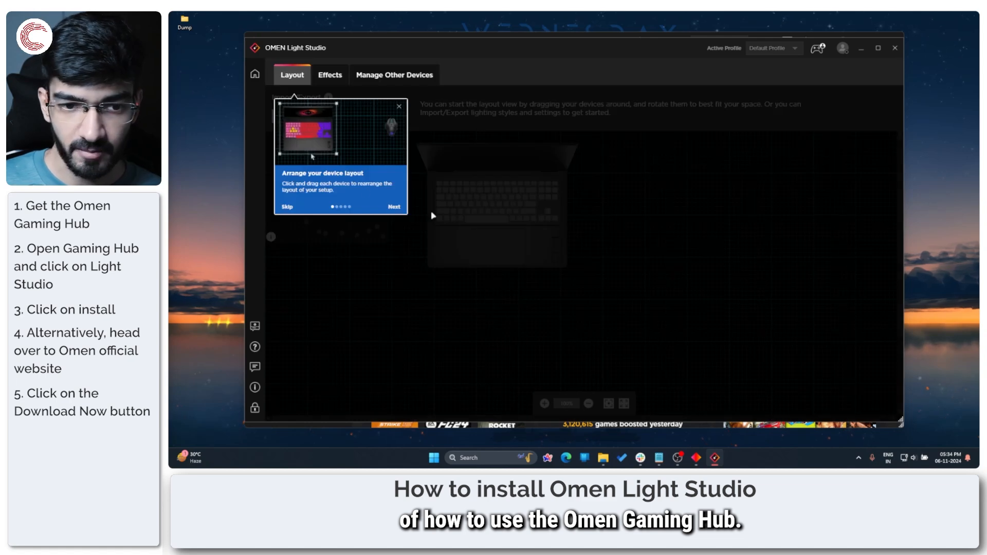
click(329, 74)
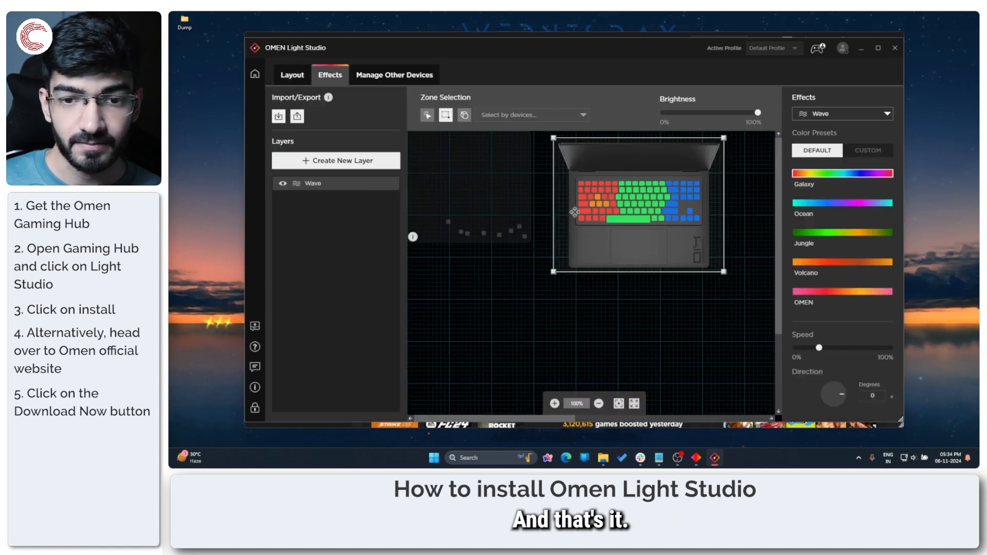